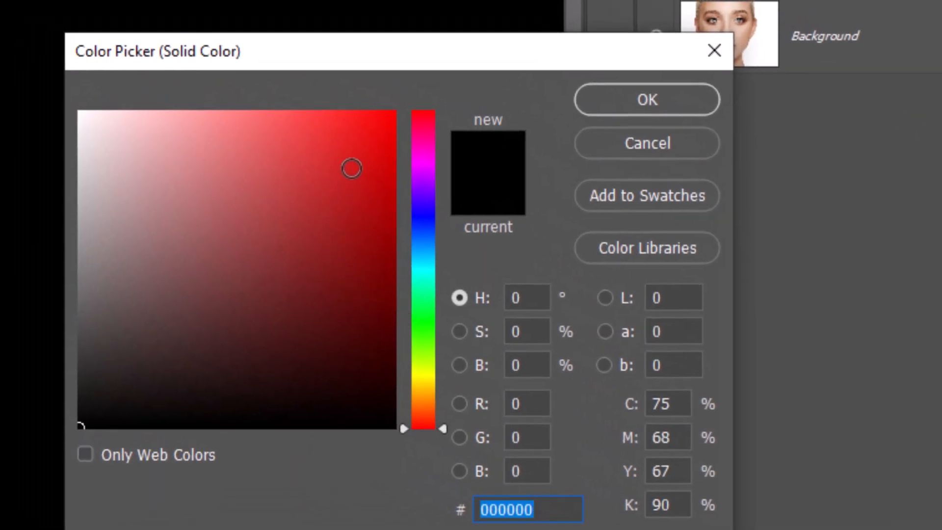
Step: Choose pure red (hex ff0000) as the Solid Color fill above the portrait
type("ff0000")
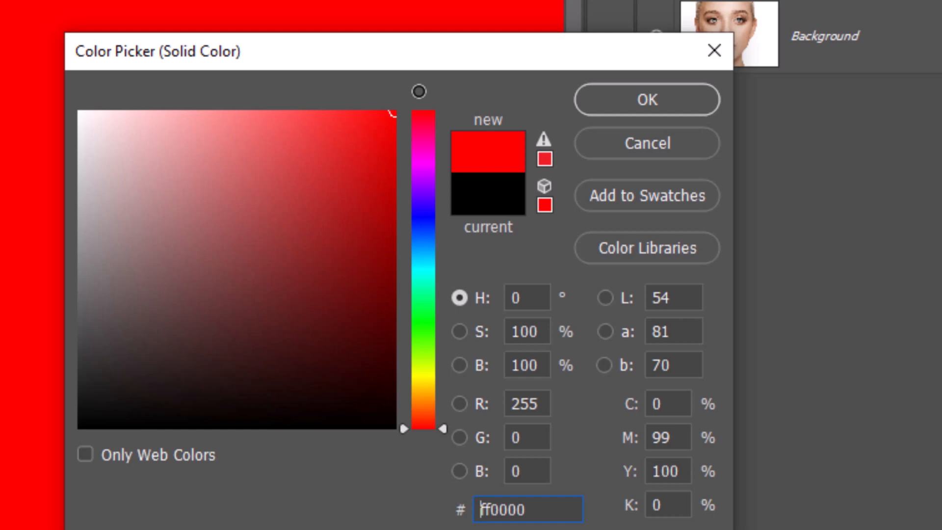
left_click(648, 100)
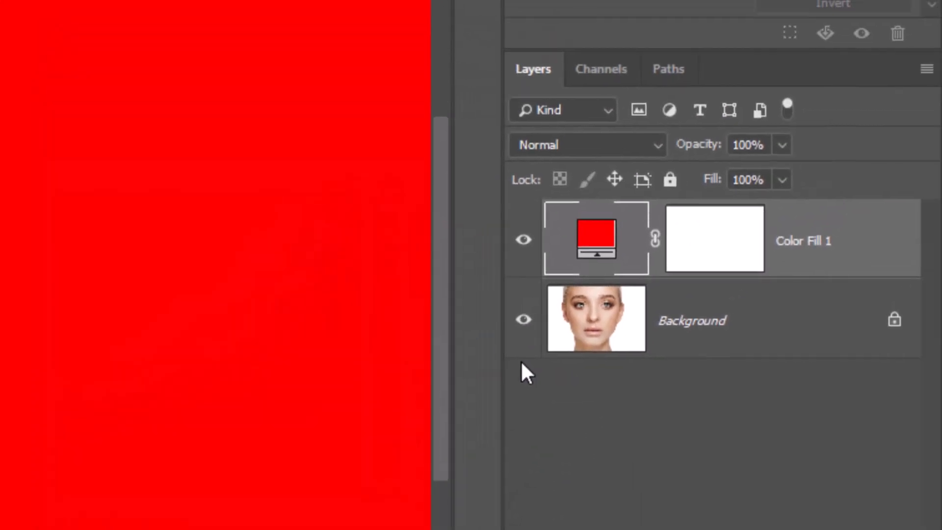
Step: Invert the Color Fill 1 layer mask to black so the portrait shows through
left_click(715, 239)
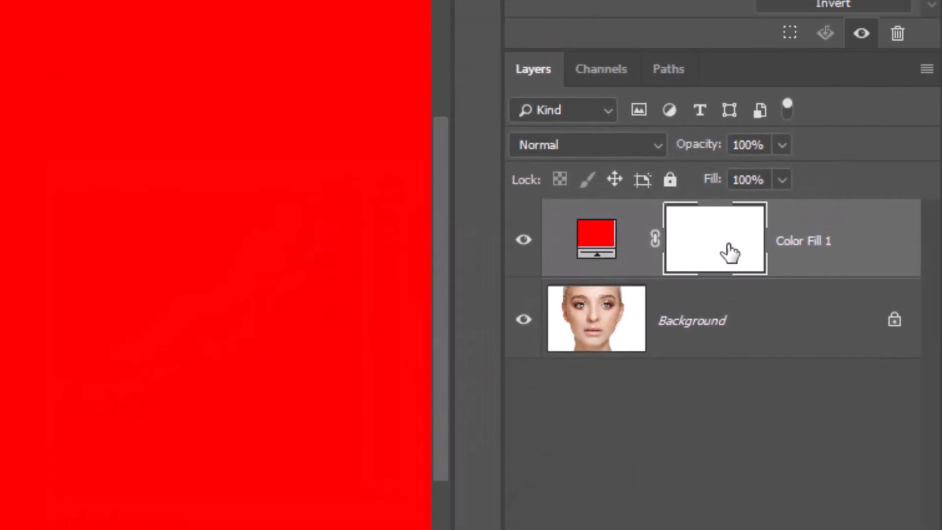
key("ctrl+i")
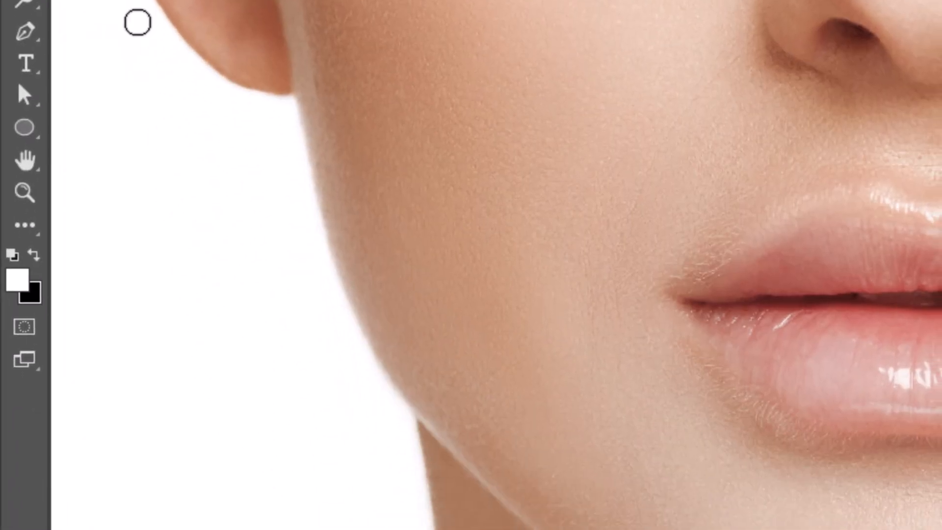
Step: Paint white on the mask with the Brush to reveal the red over the lips
left_click(22, 284)
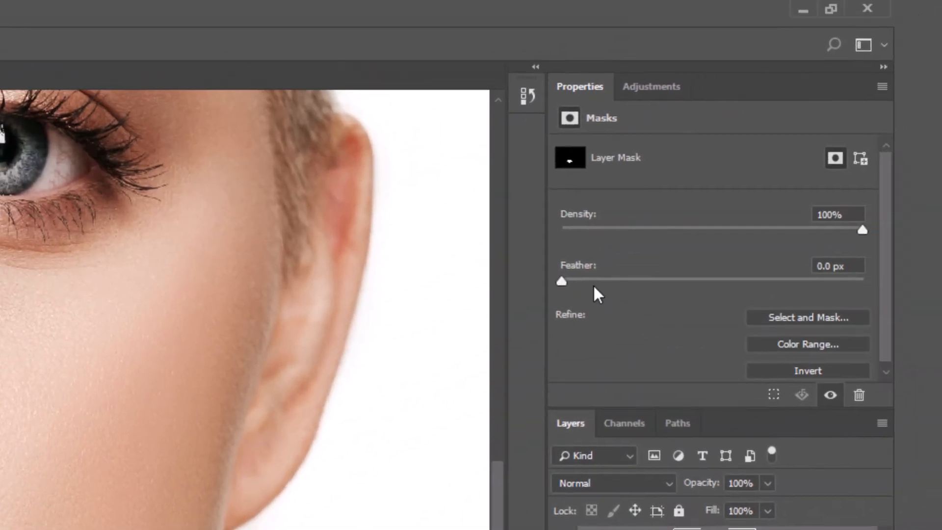
Step: Feather the lip mask edge to about 8 px in the Properties panel
left_click(416, 13)
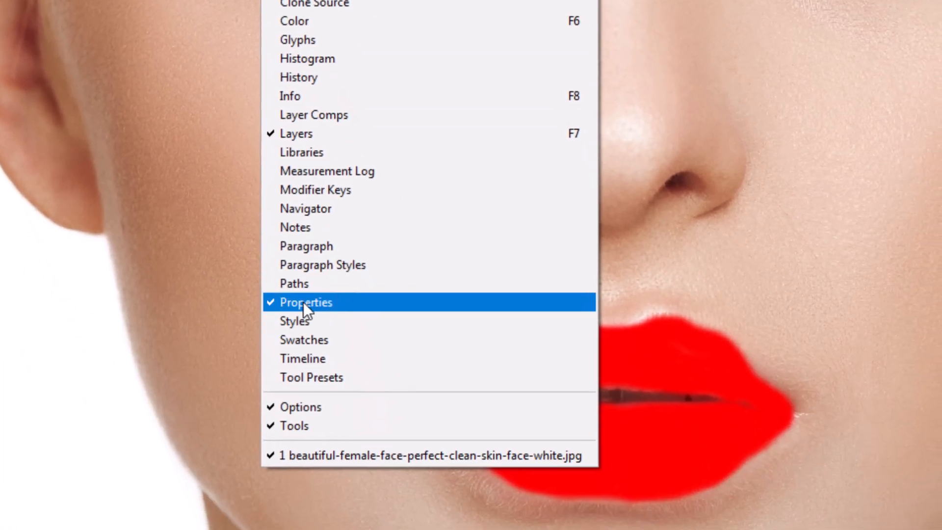
left_click(306, 303)
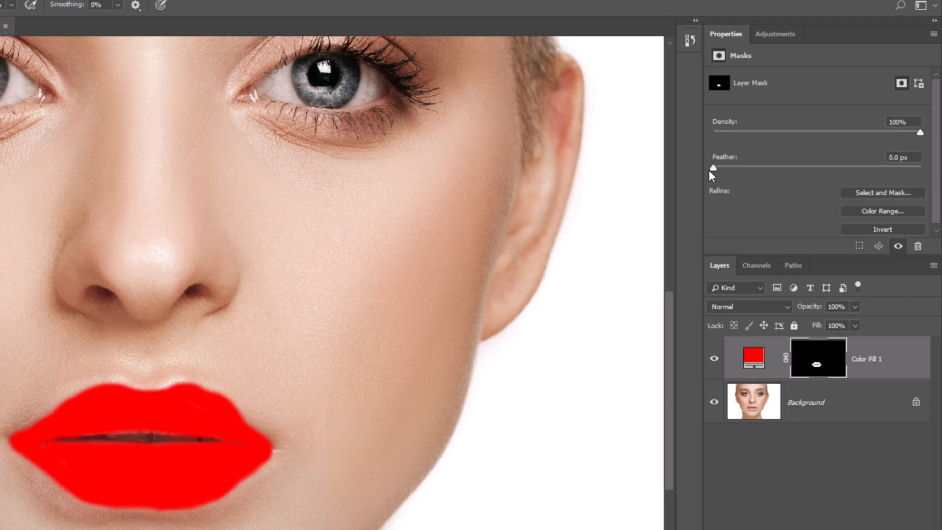
left_click_drag(714, 166, 749, 167)
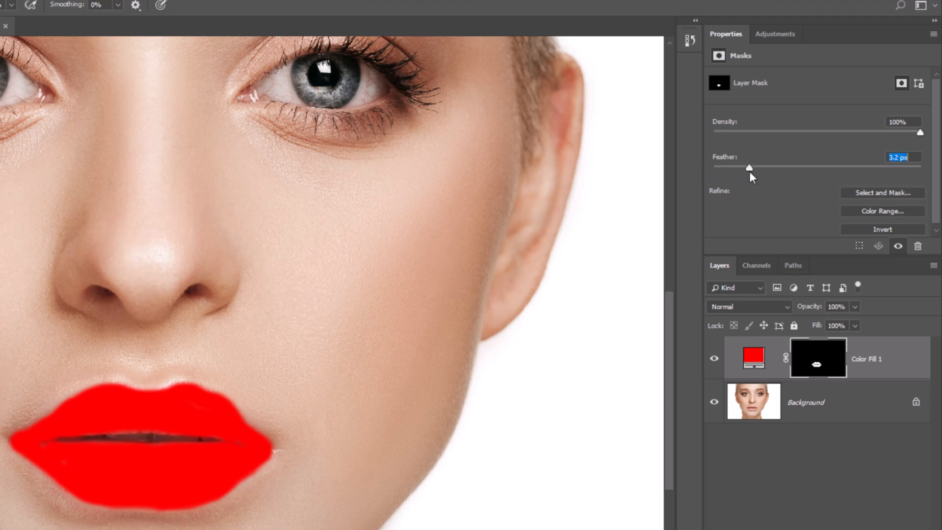
left_click_drag(749, 166, 786, 167)
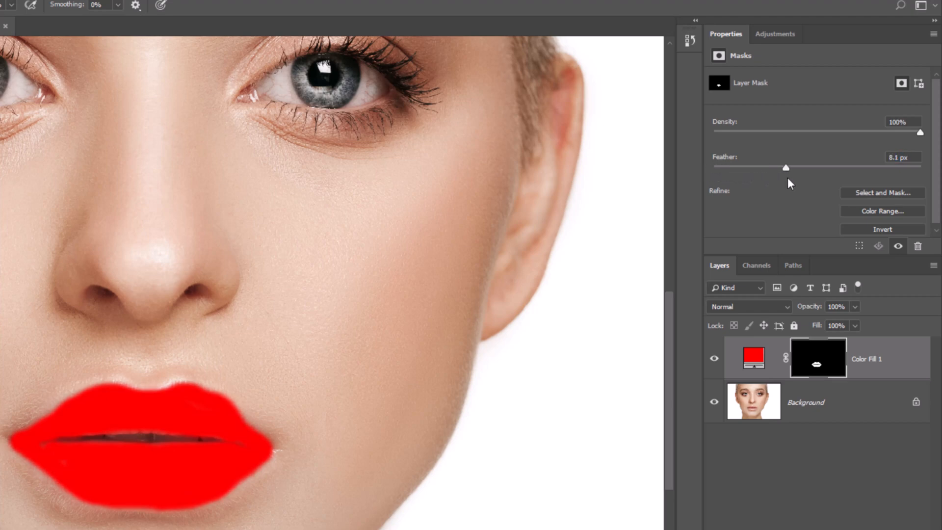
left_click_drag(785, 167, 794, 167)
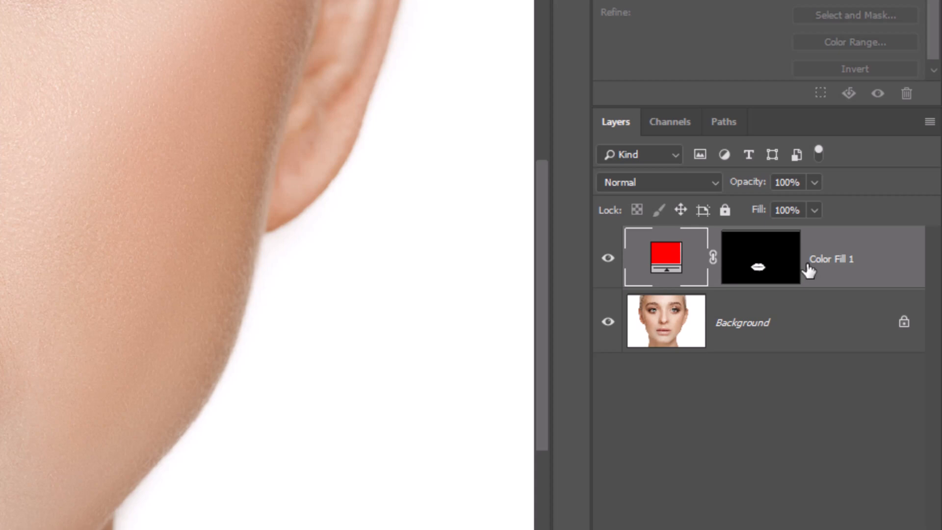
Step: Set the red fill layer's blend mode to Multiply
left_click(660, 182)
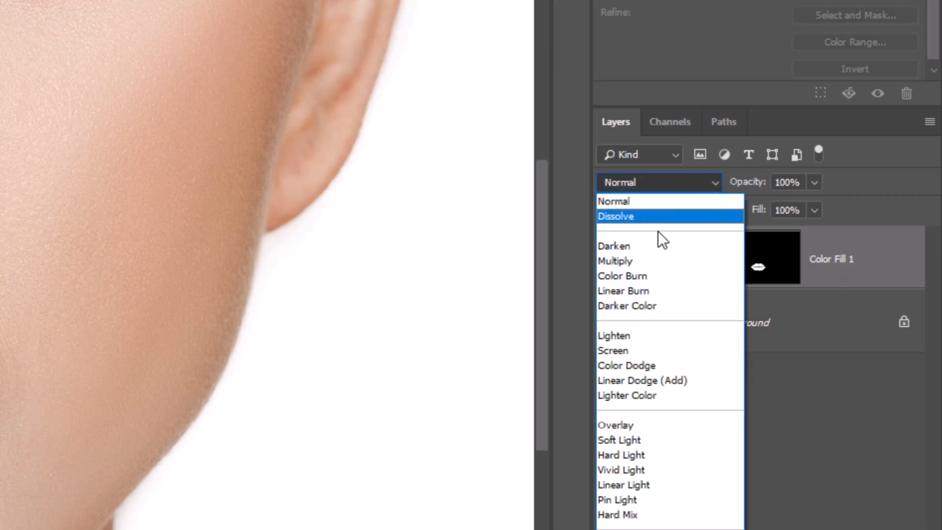
left_click(615, 261)
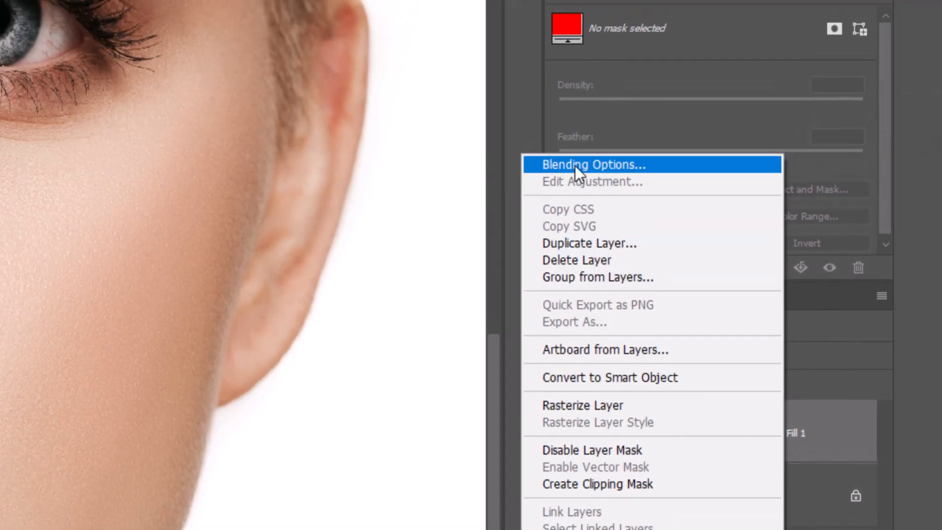
Step: Split the Underlying Layer white Blend If slider to about 116/255 so lip highlights show through
left_click(592, 165)
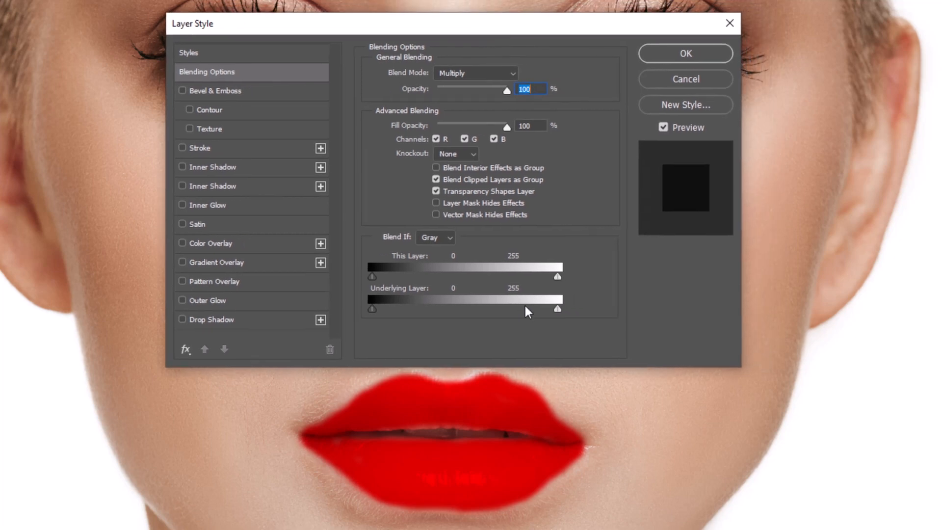
key("Alt")
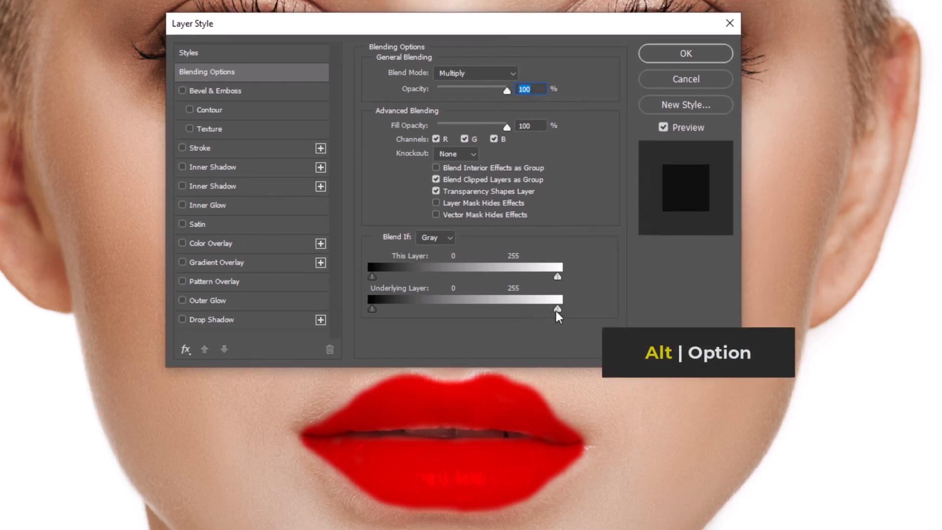
left_click_drag(558, 308, 532, 308)
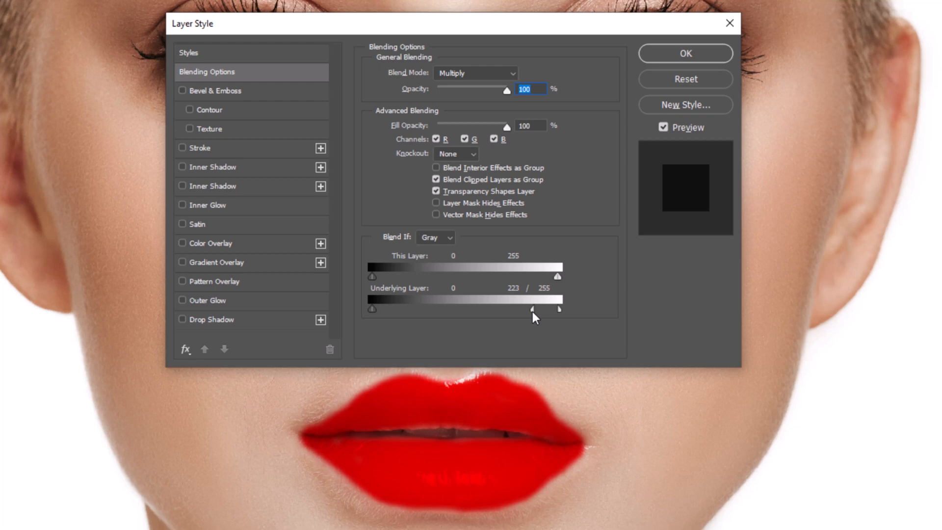
left_click_drag(531, 308, 462, 308)
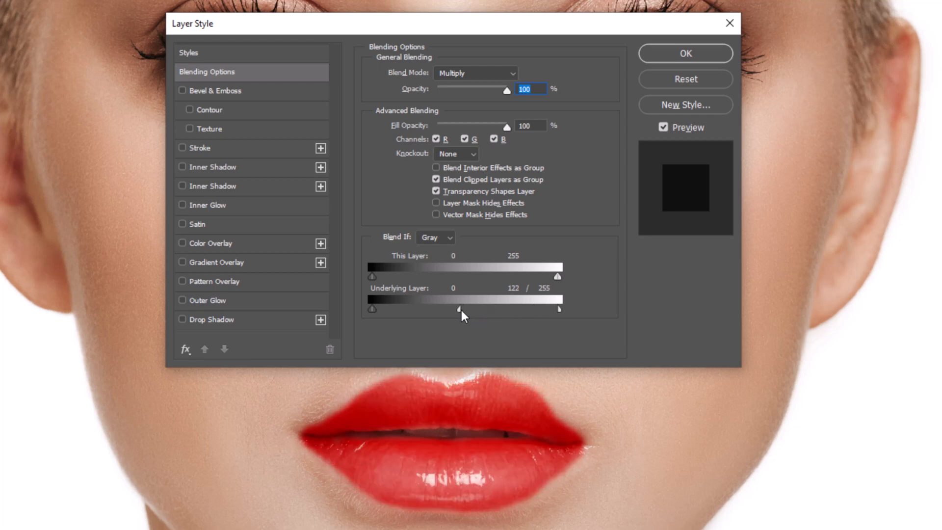
left_click_drag(462, 310, 470, 309)
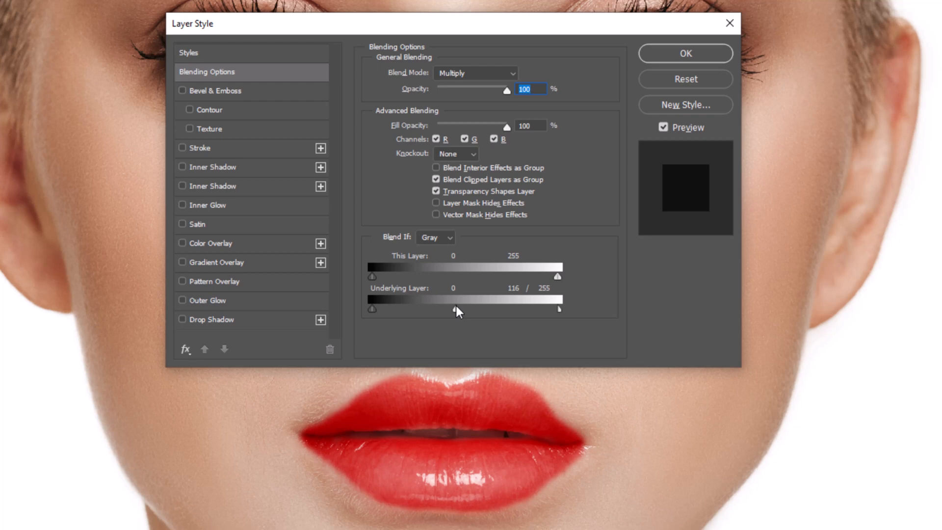
left_click(685, 53)
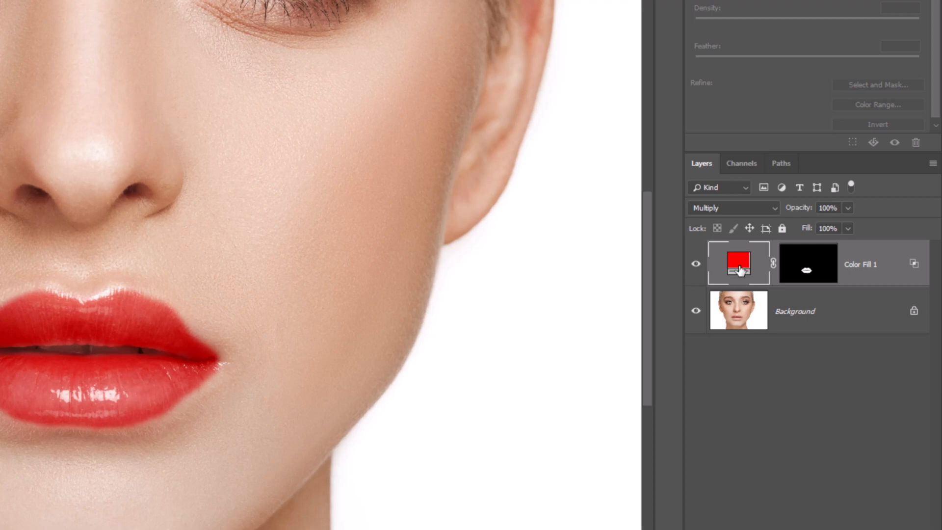
Step: Shift the fill colour's hue from red through pink to orange in the Color Picker
double_click(739, 263)
type("ff0096")
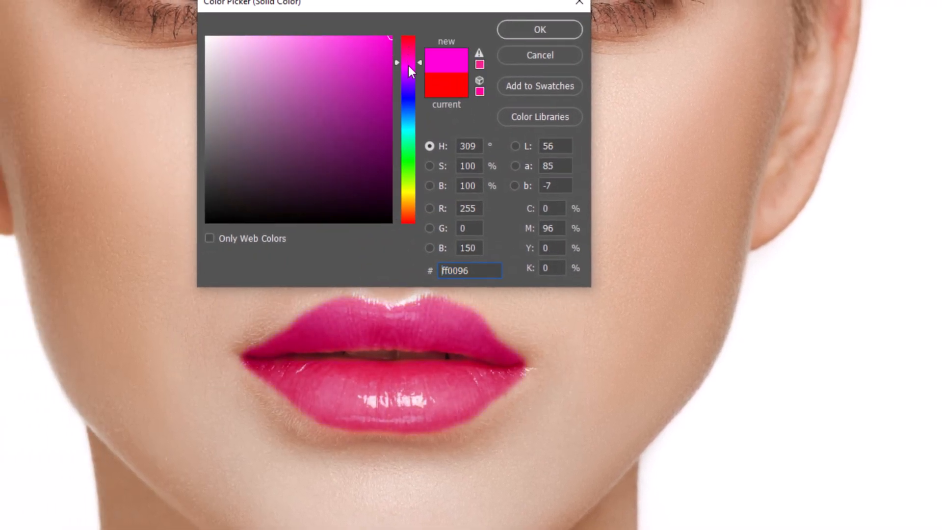
left_click_drag(411, 66, 410, 213)
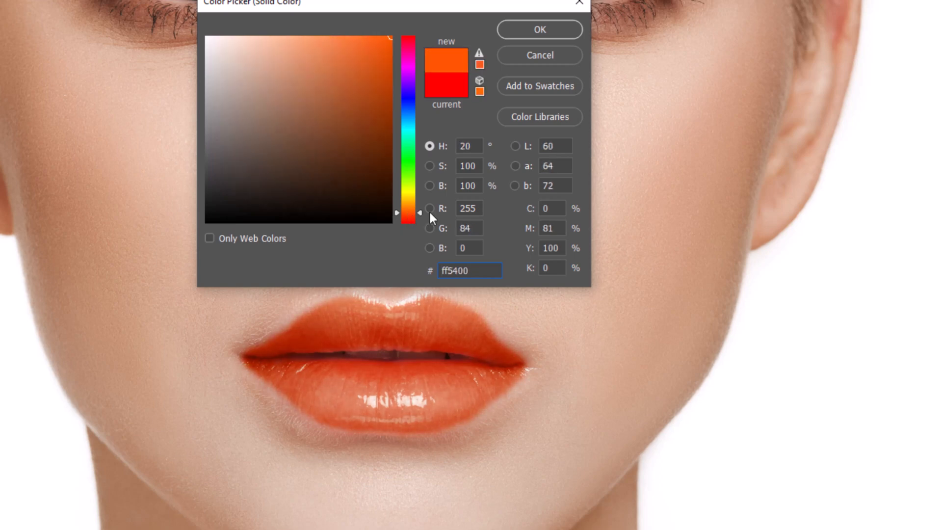